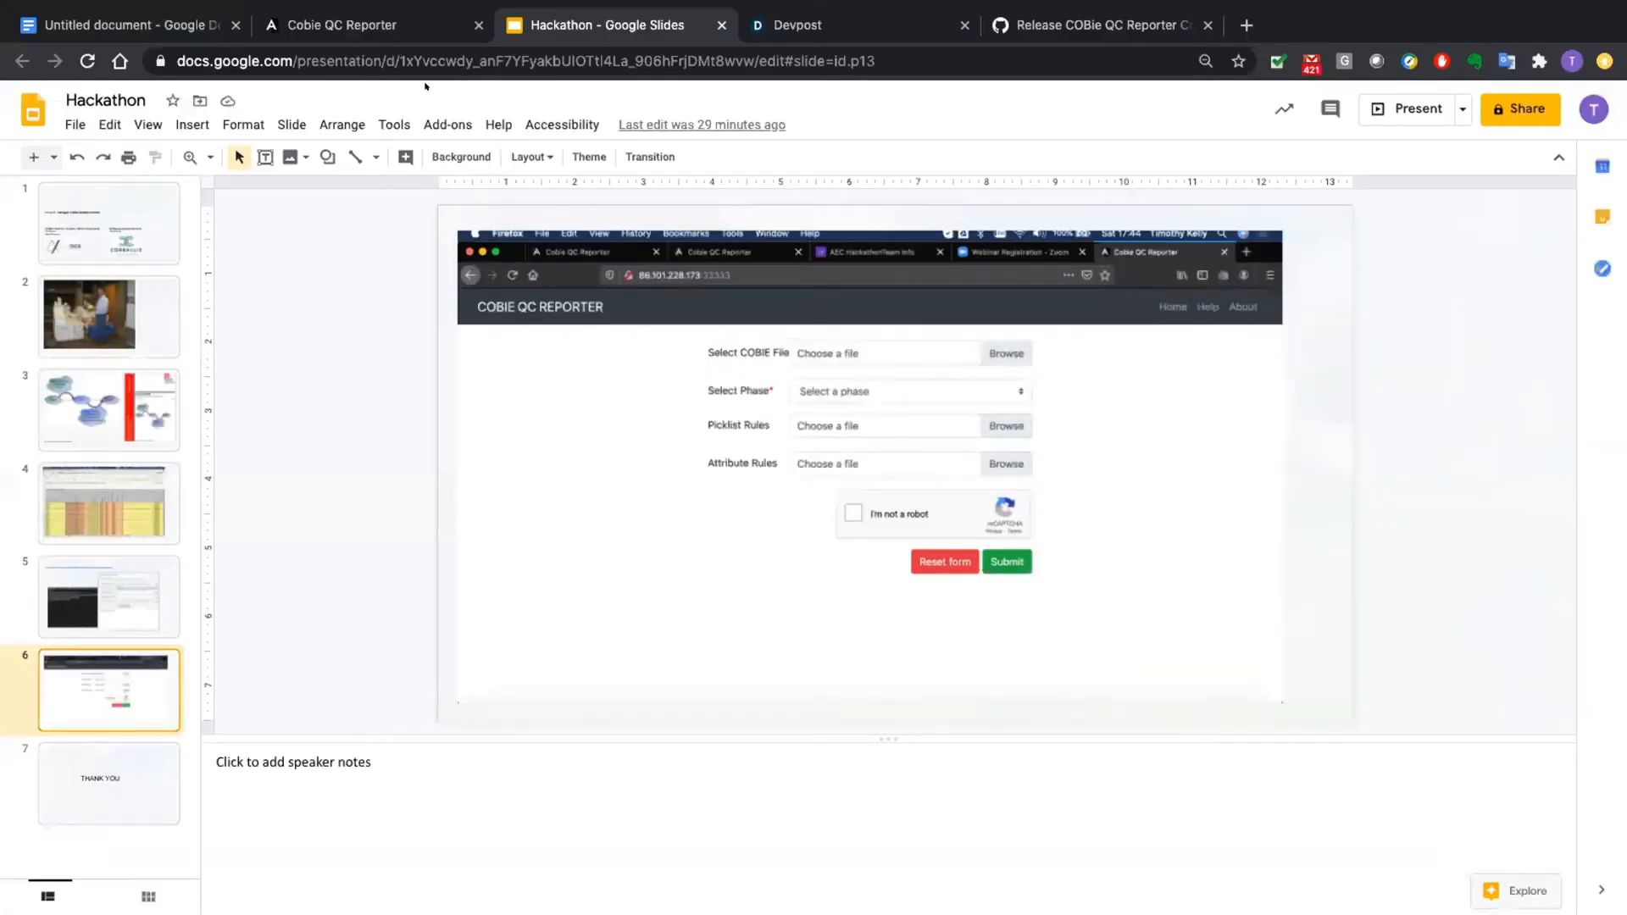
- Switch to the COBie QC Reporter browser tab showing the empty upload form
click(372, 25)
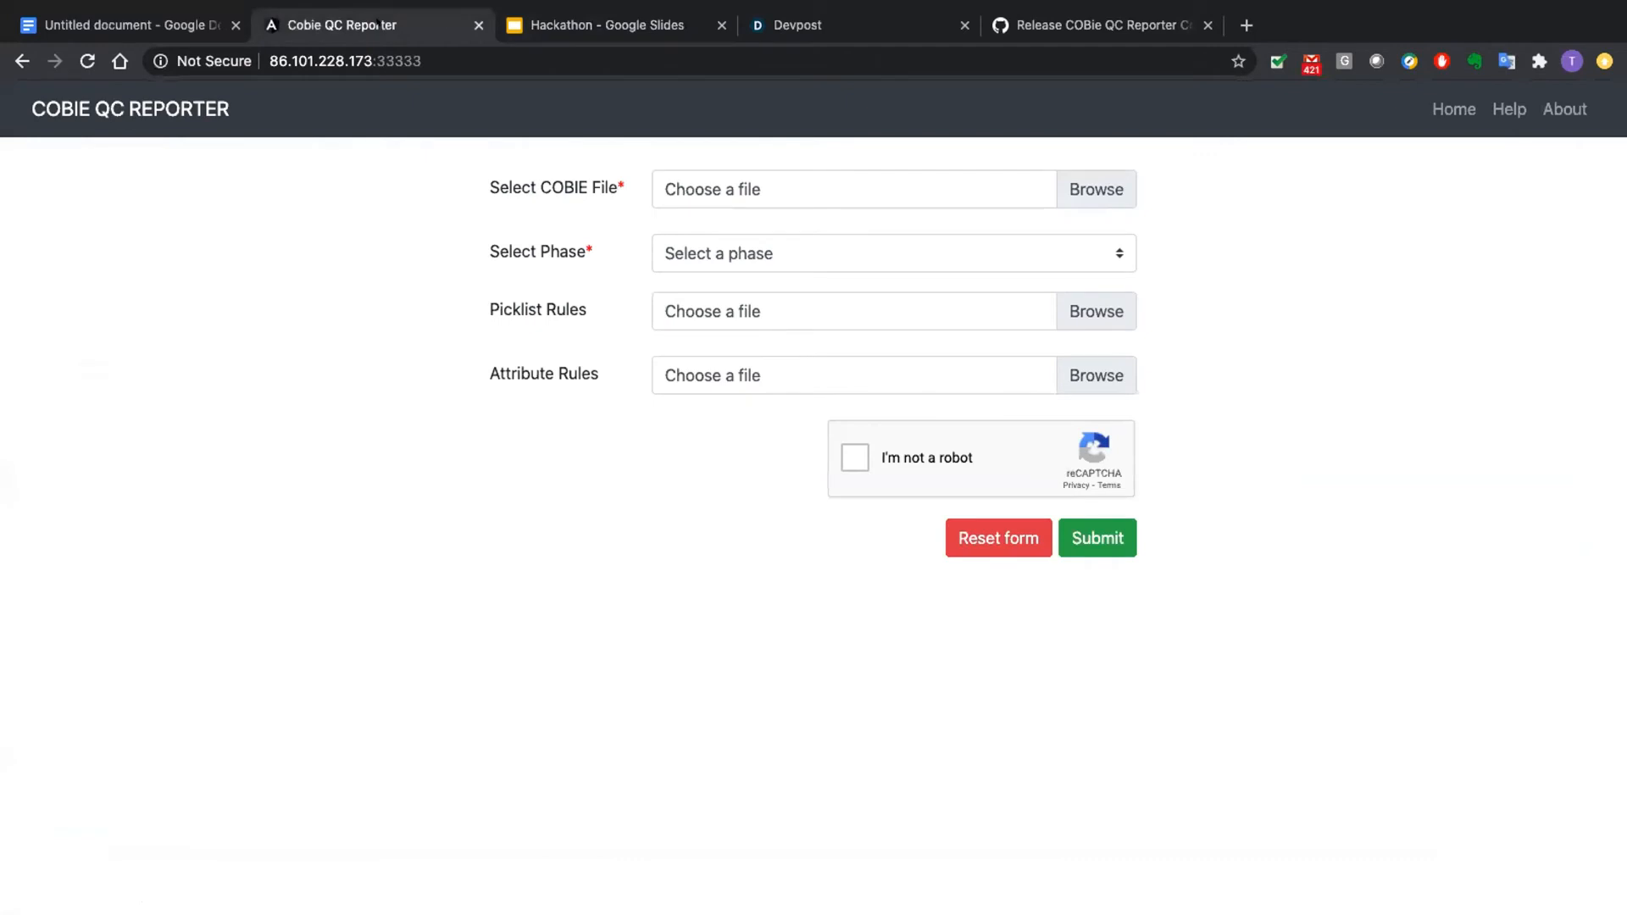
mouse_move(1257, 380)
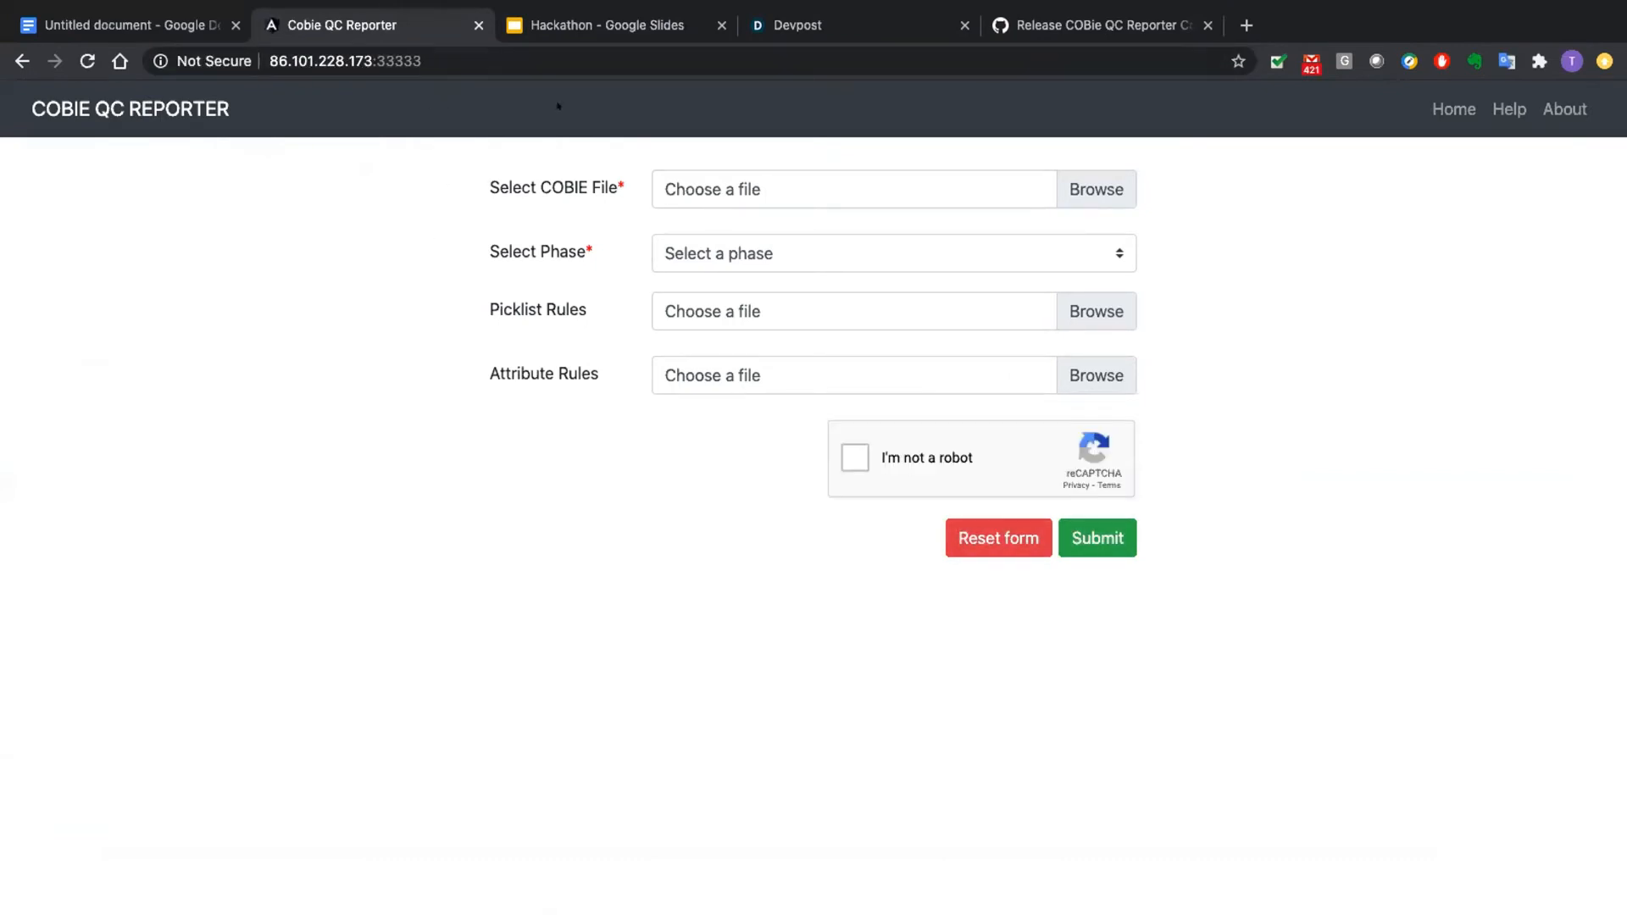
mouse_move(851, 199)
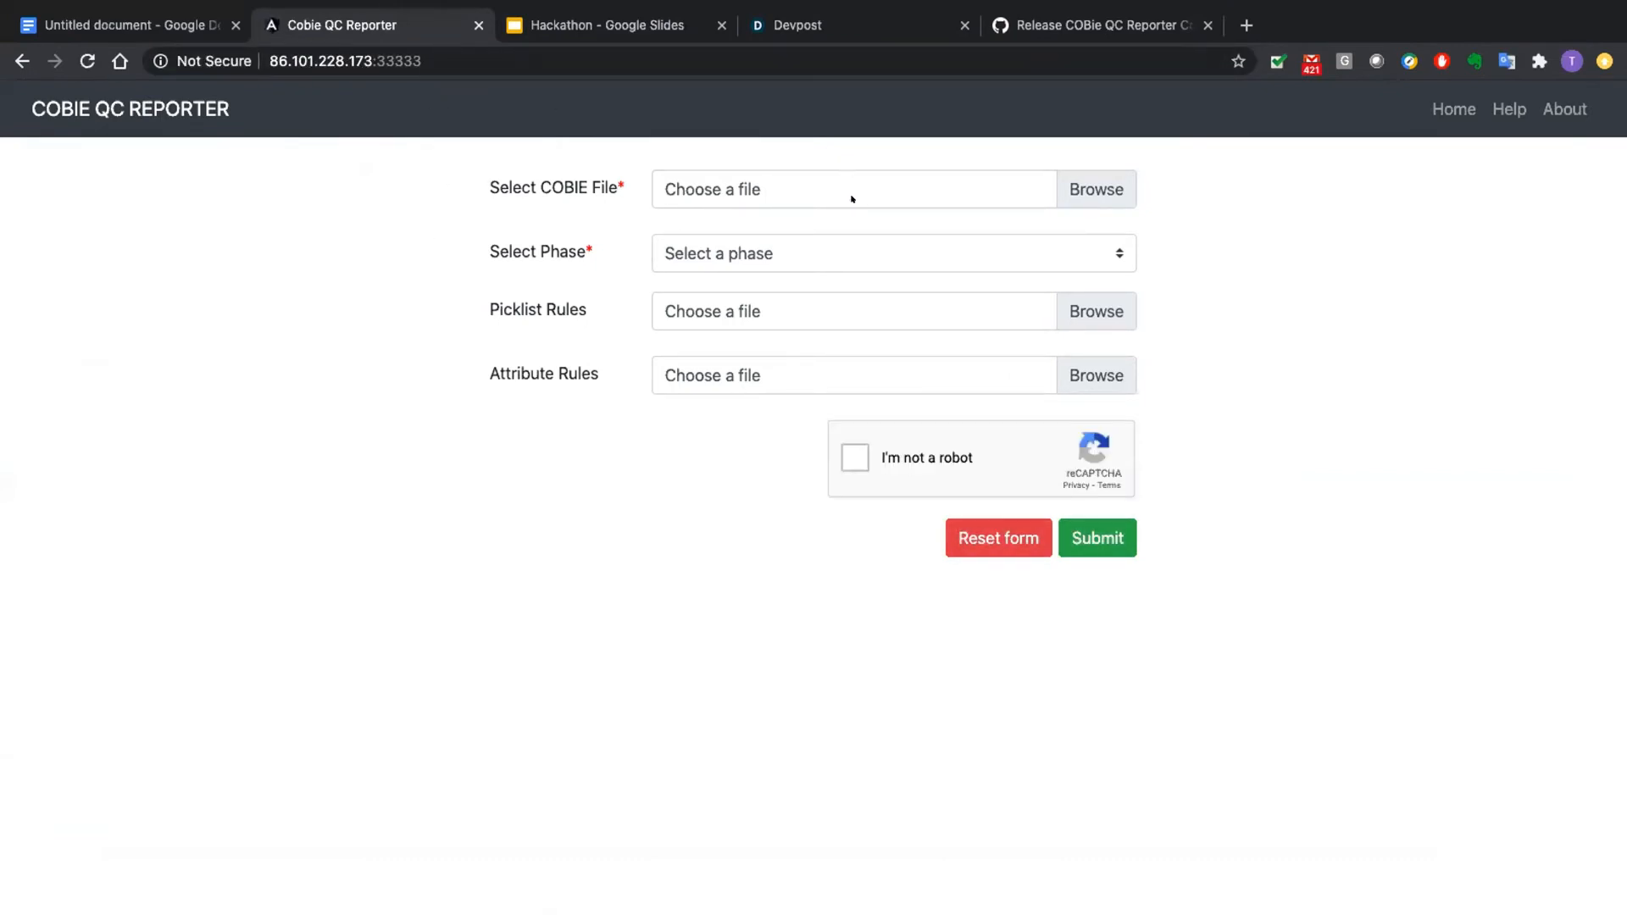
mouse_move(1096, 189)
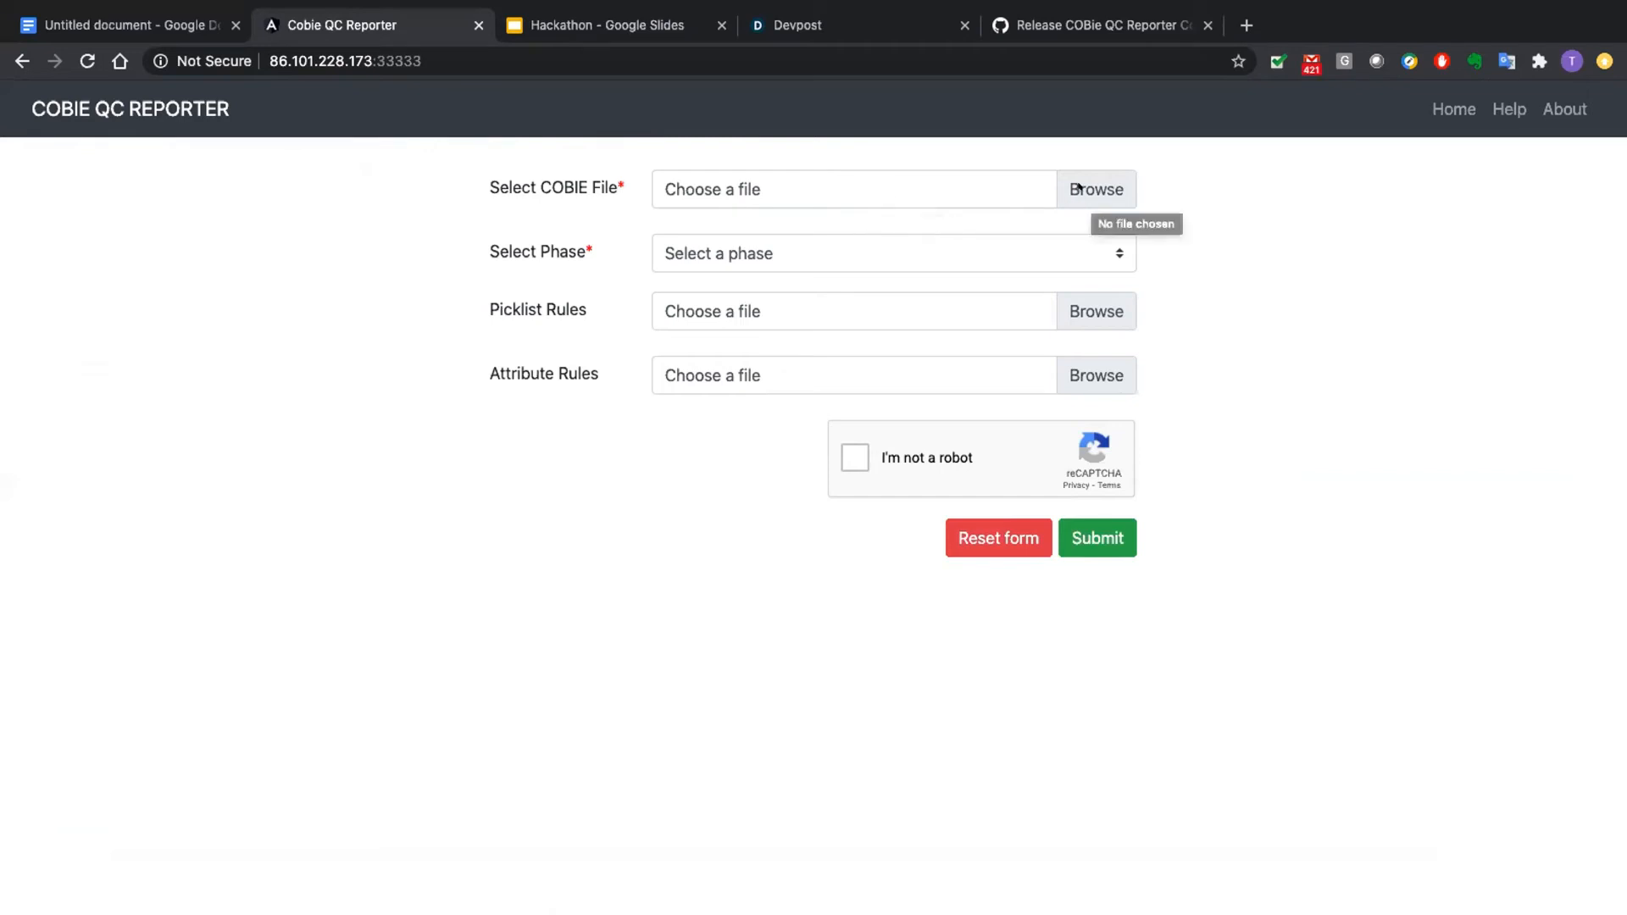
- Upload cobie_test.xlsx, pass the reCAPTCHA, choose a project phase, and submit
click(1095, 189)
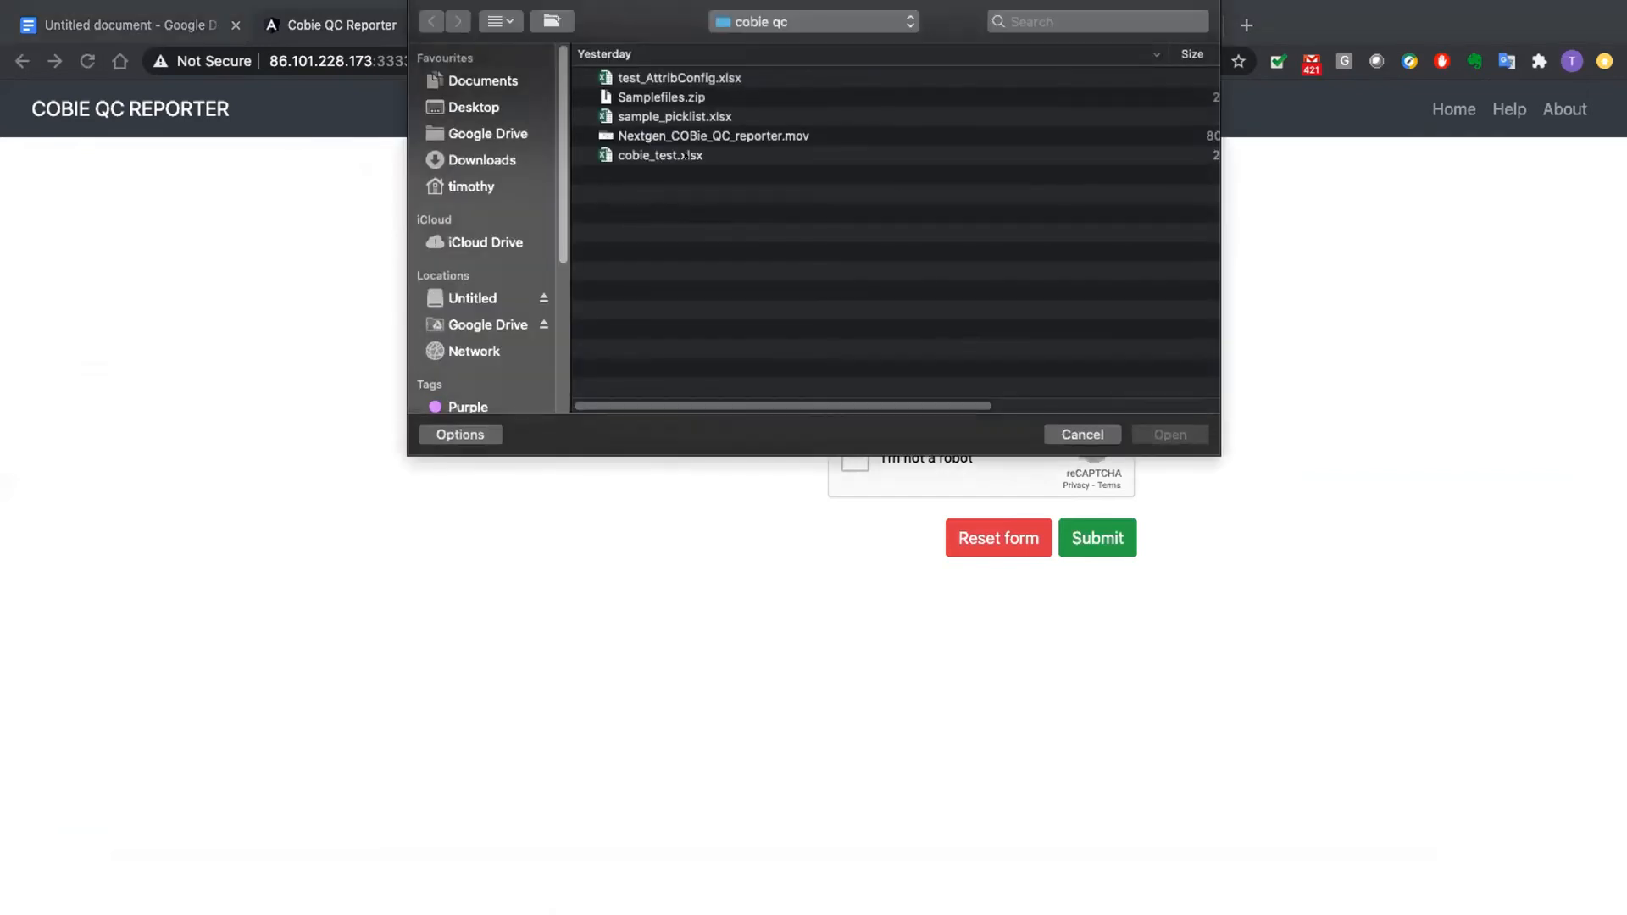
click(659, 155)
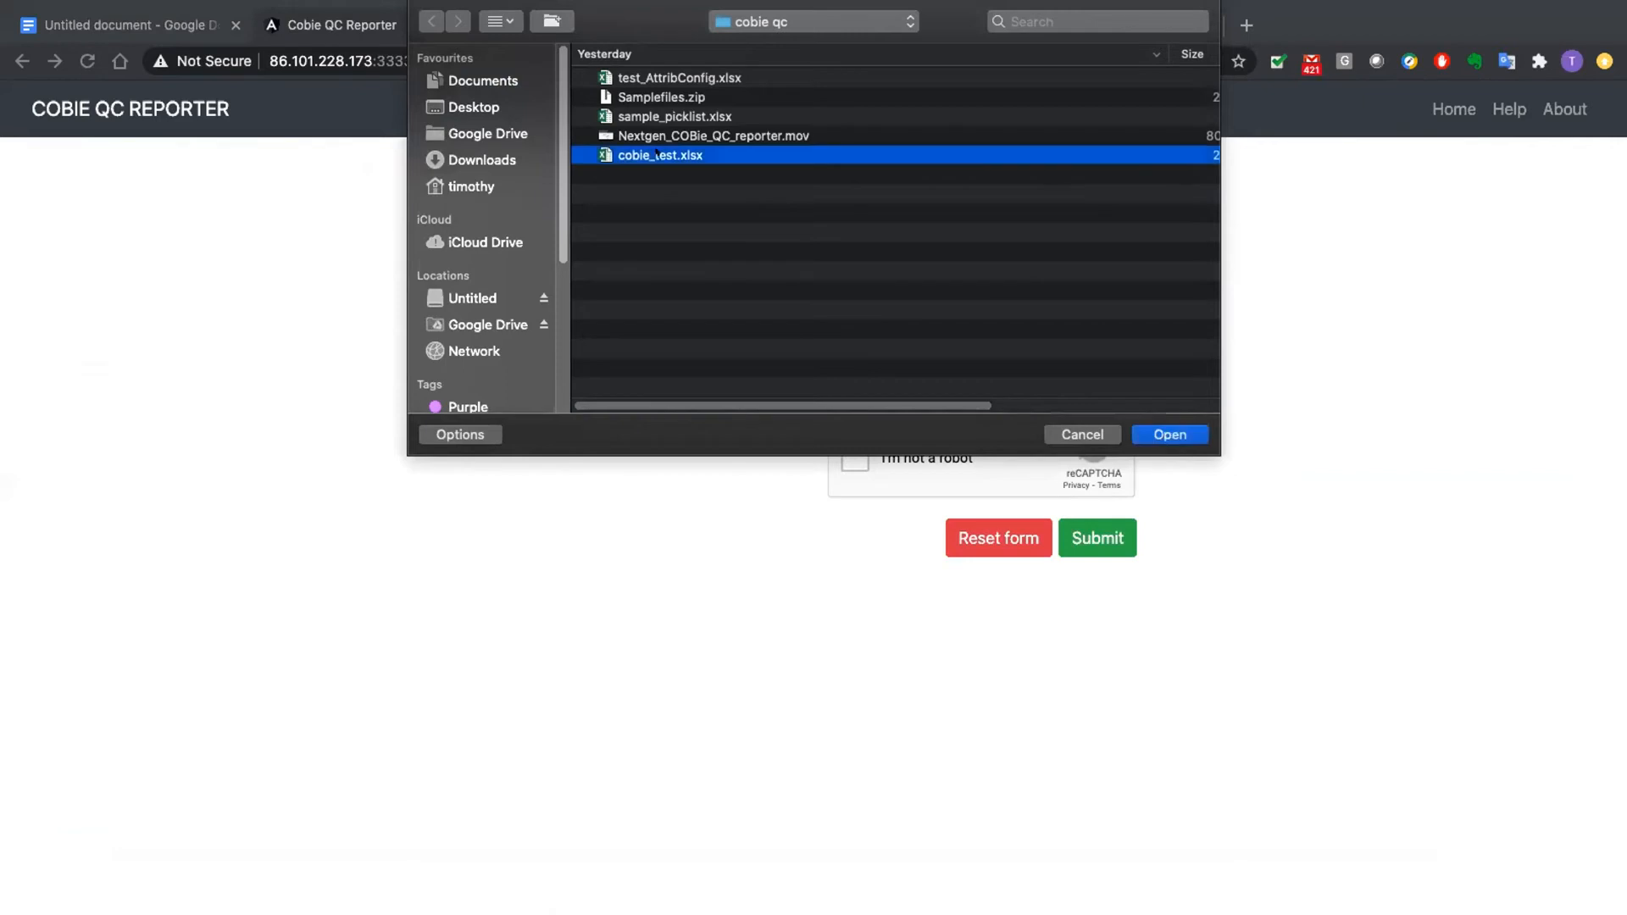
click(1168, 434)
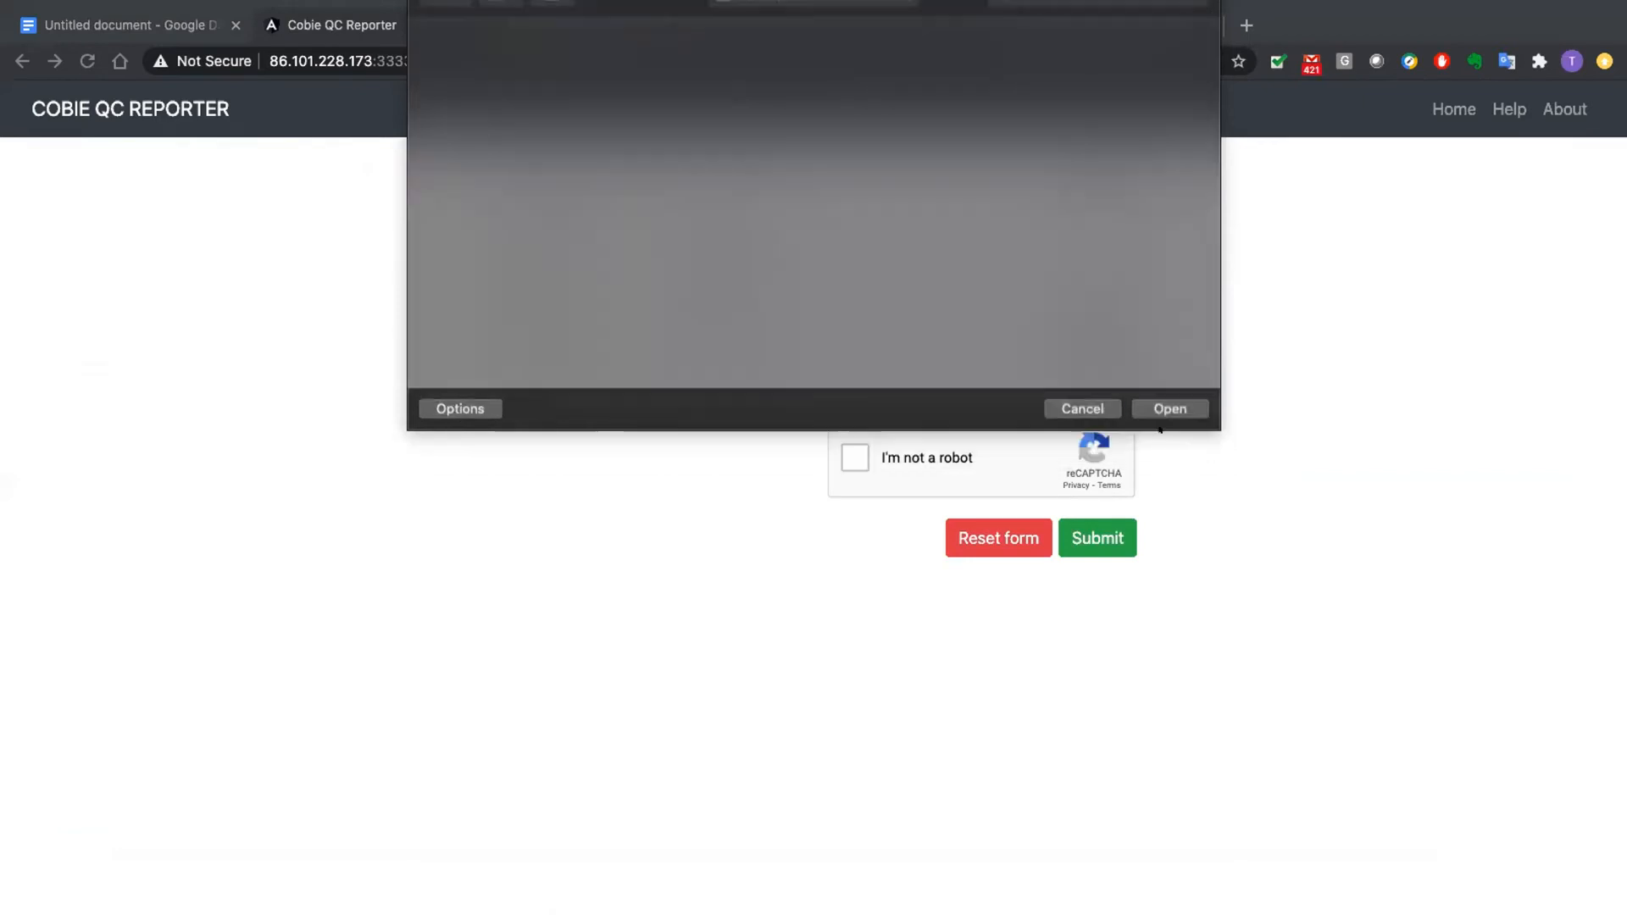
click(1168, 408)
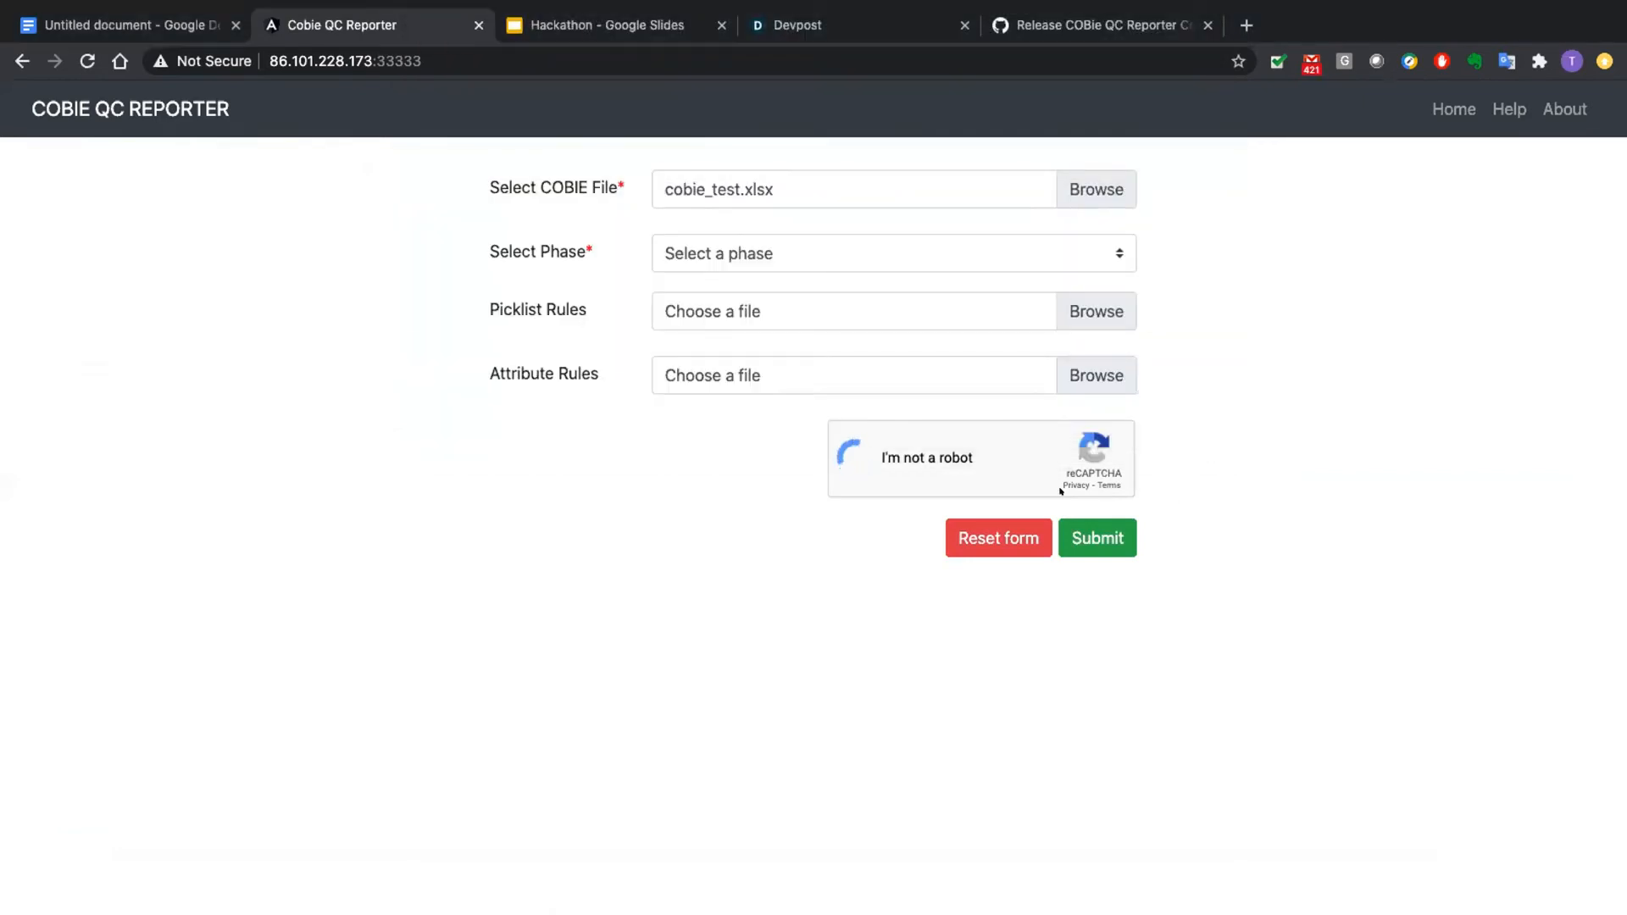
click(1097, 537)
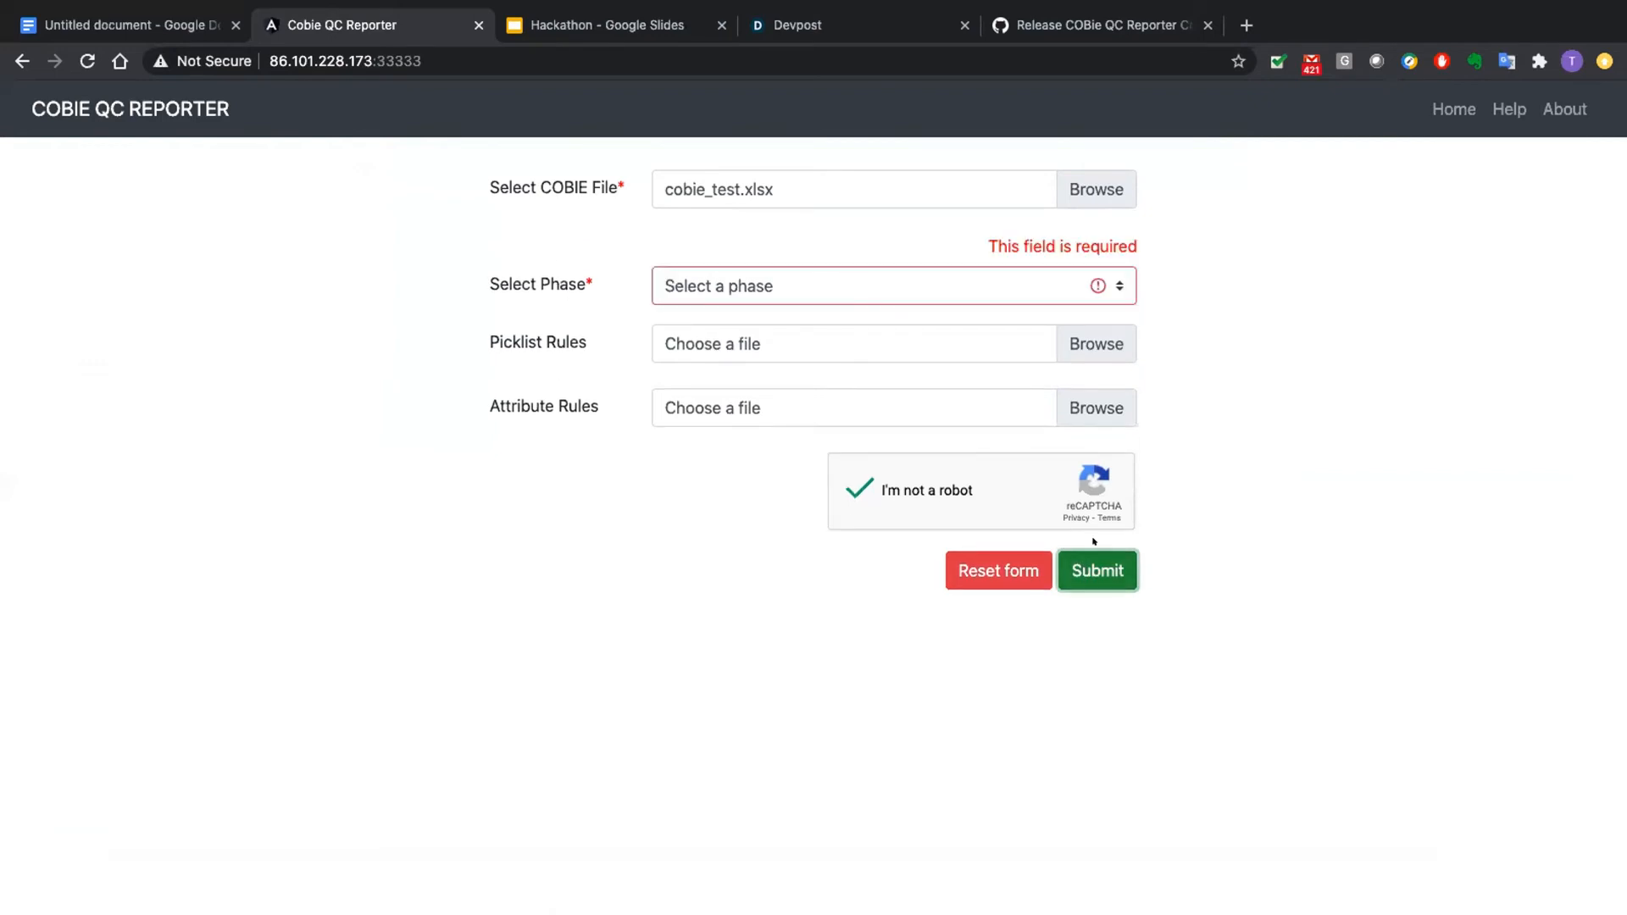
click(891, 286)
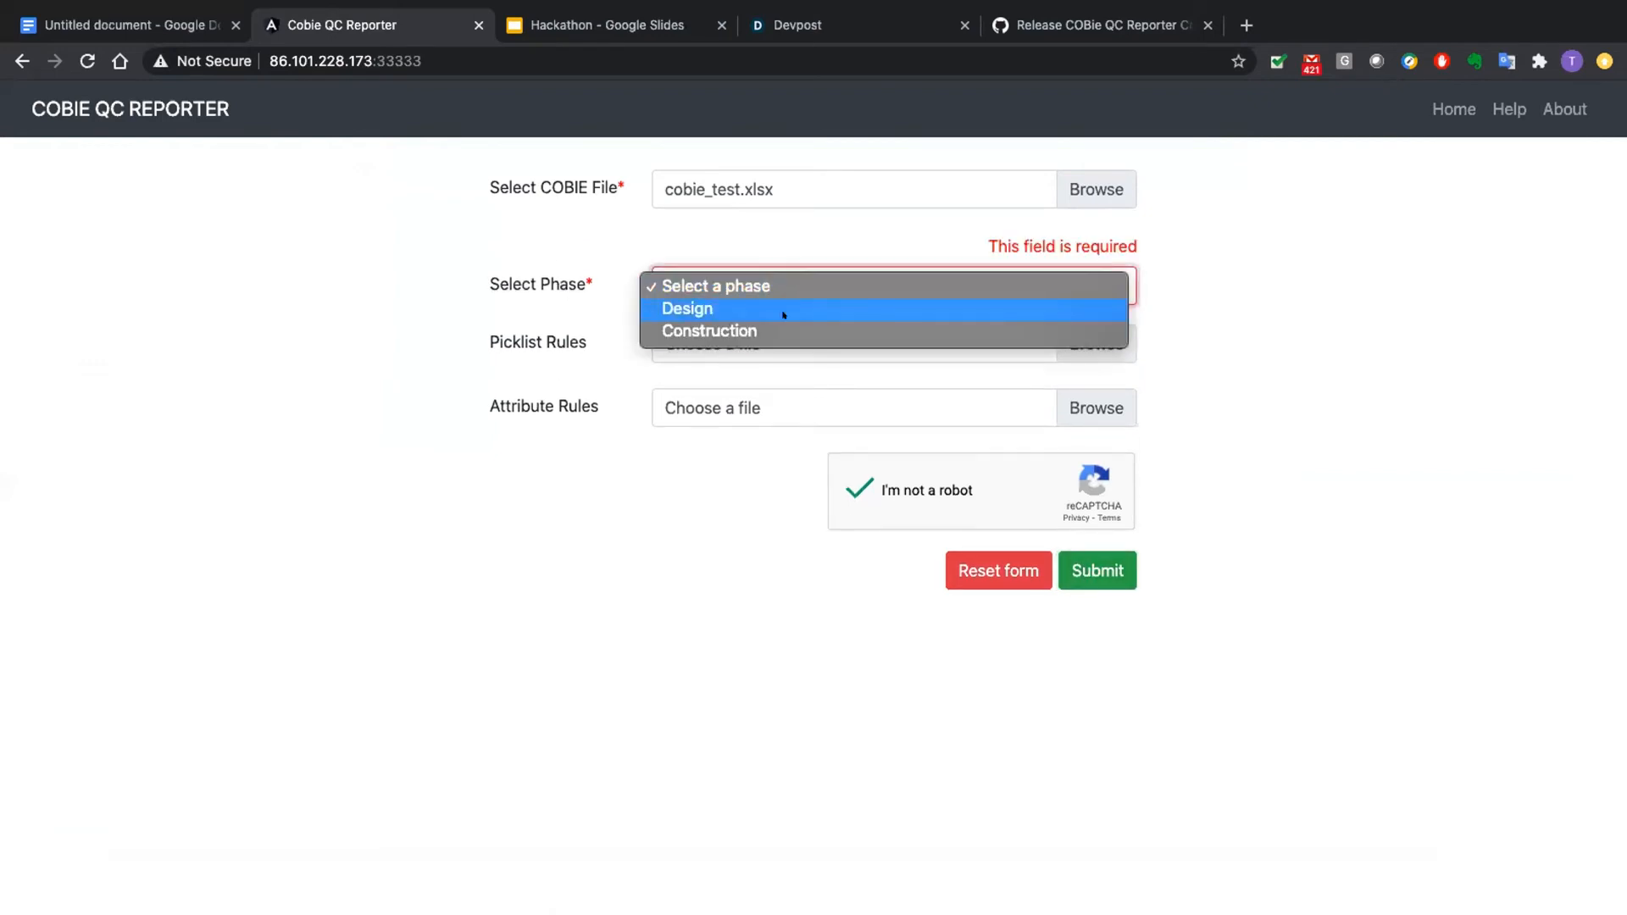
click(998, 570)
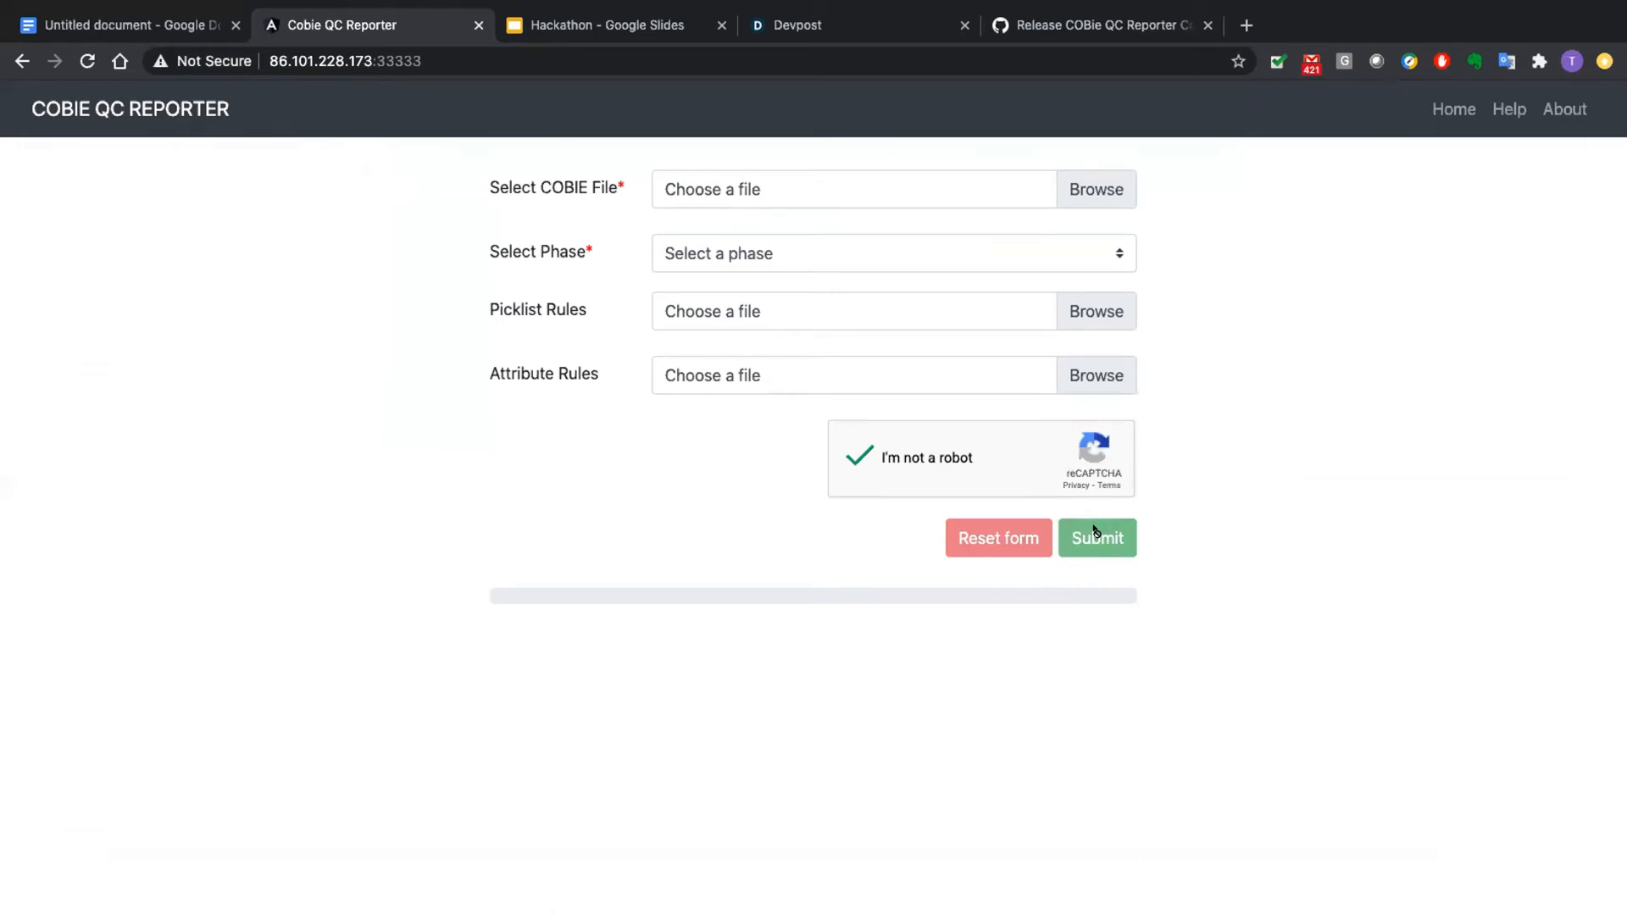
- Wait until the 'Report generated' confirmation with view and download links appears
click(1096, 537)
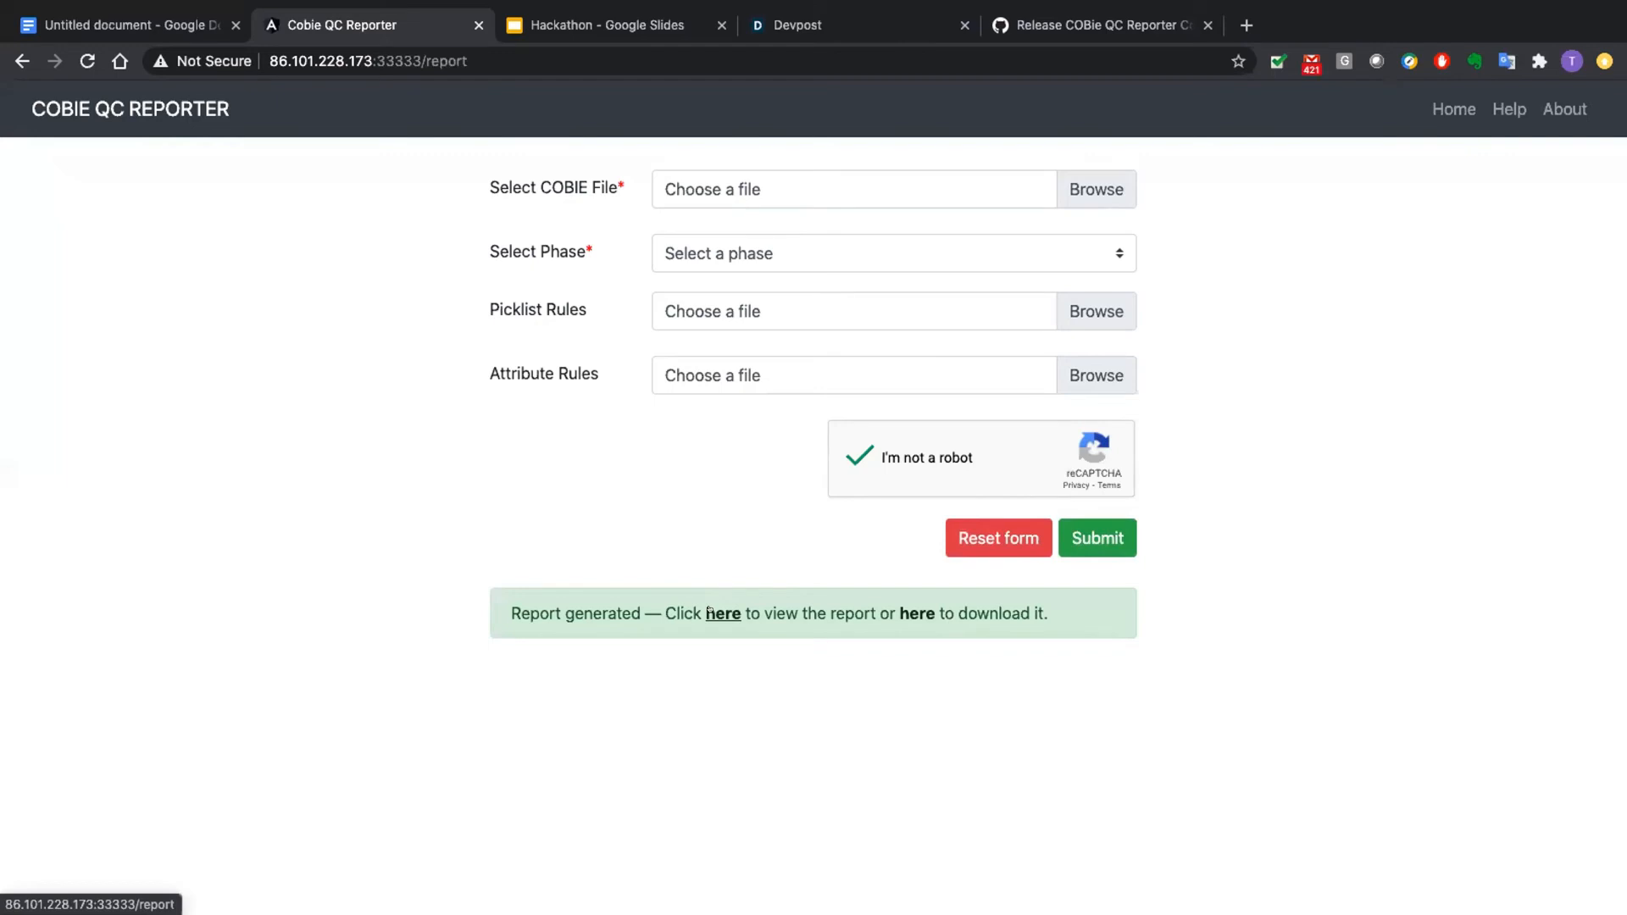
- Open the generated Construction Deliverable QC report and review its error details
click(722, 614)
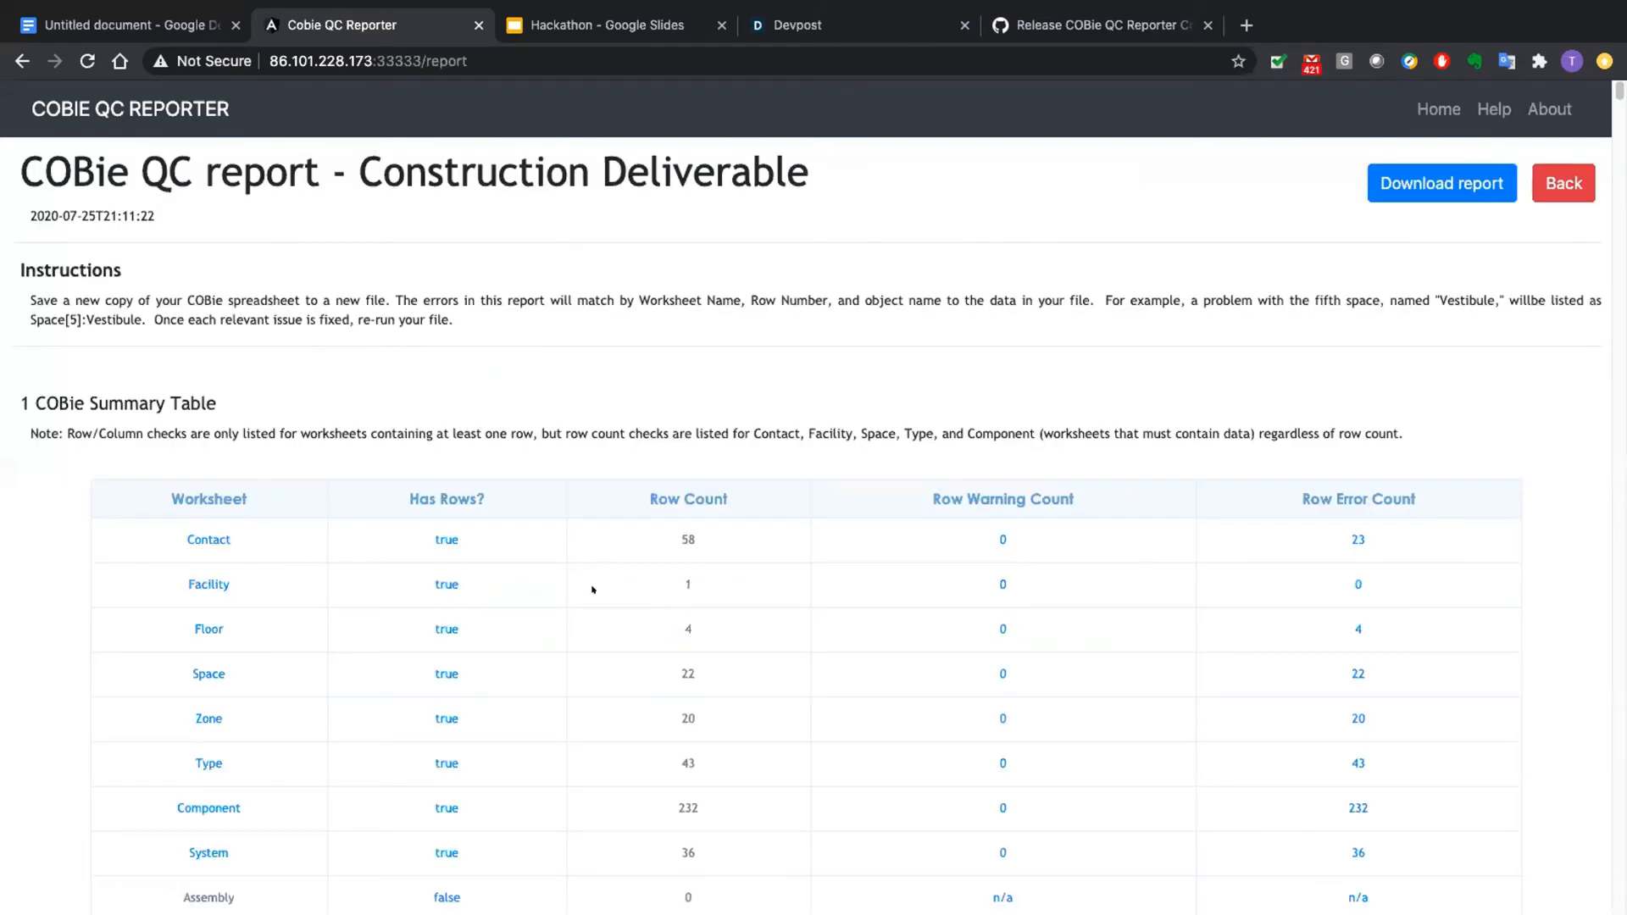
mouse_move(635, 546)
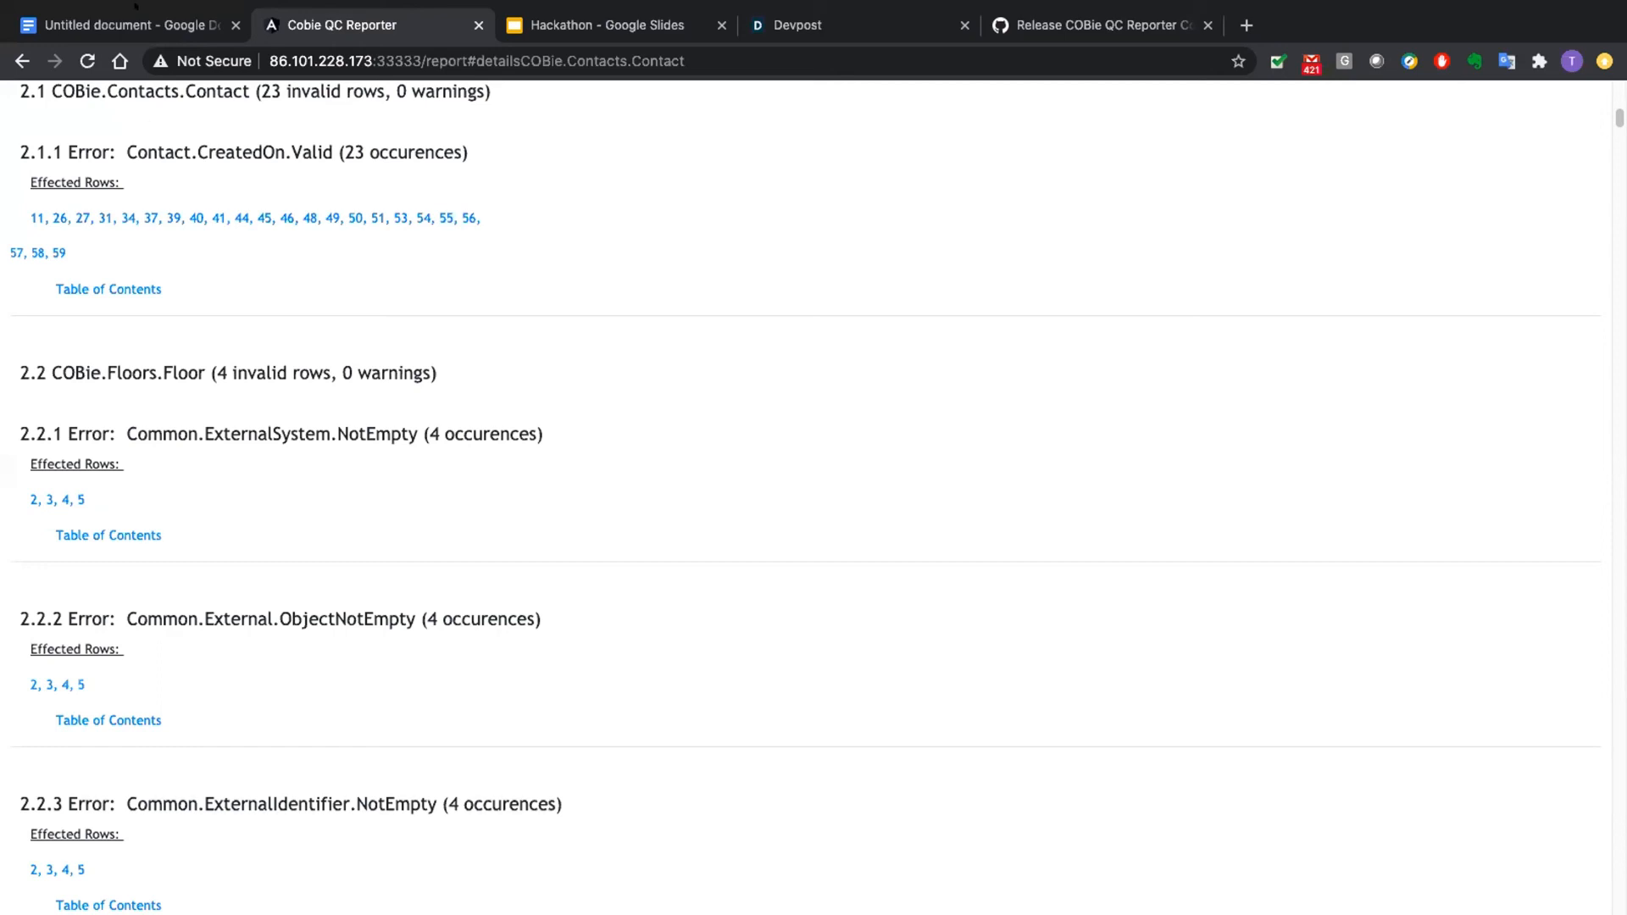
mouse_move(124, 25)
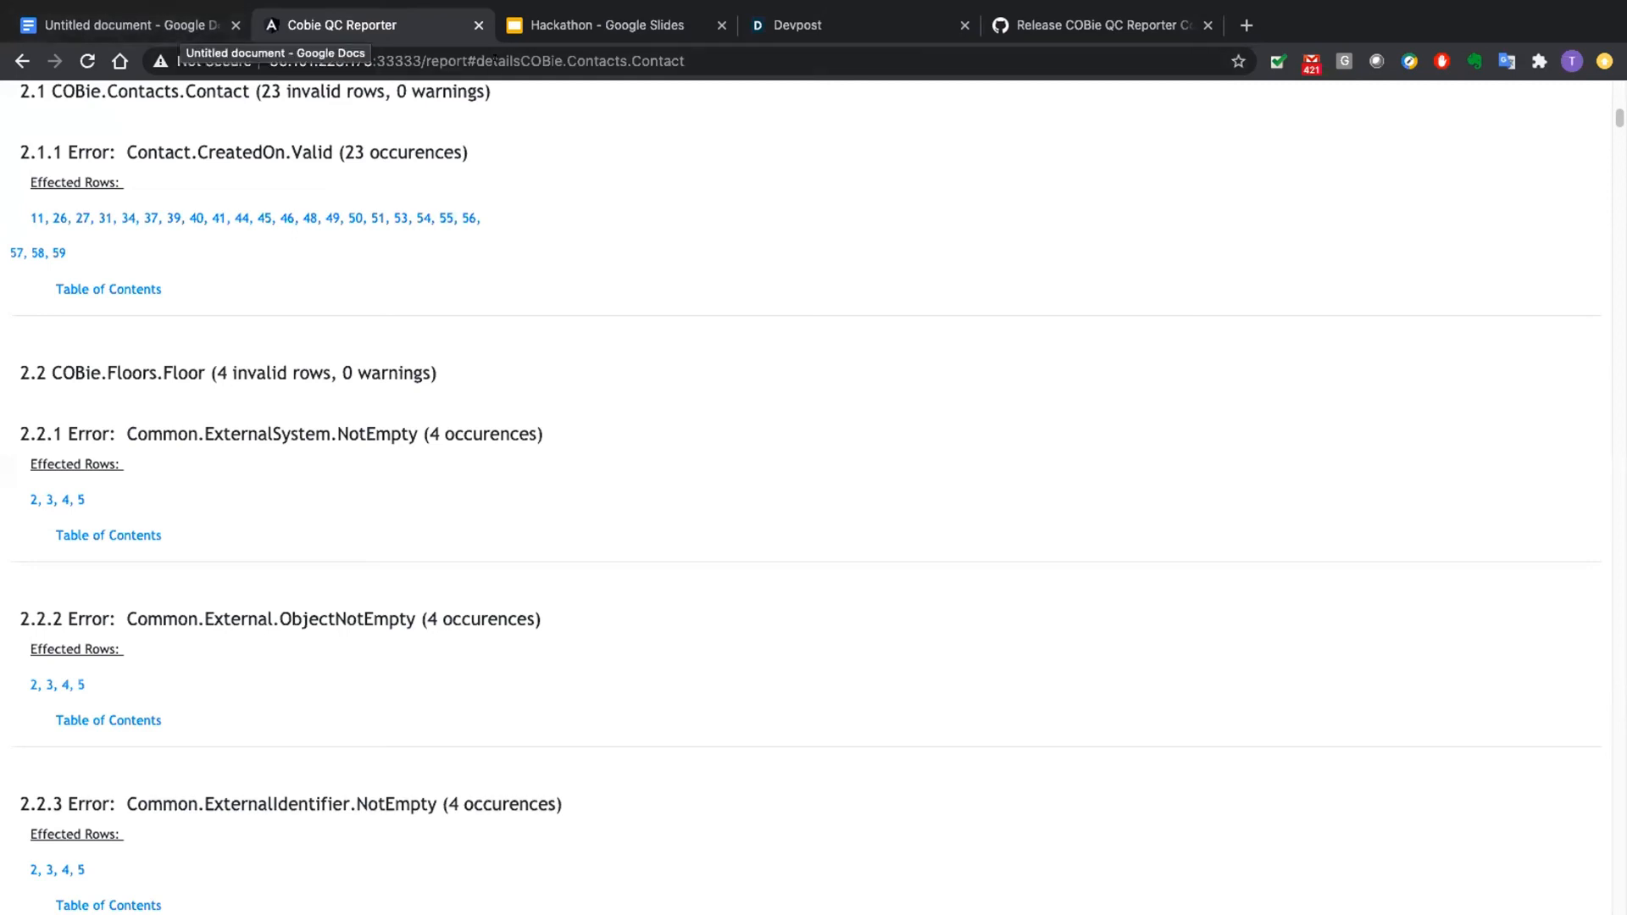
- Return to the Hackathon presentation on its THANK YOU slide
click(596, 24)
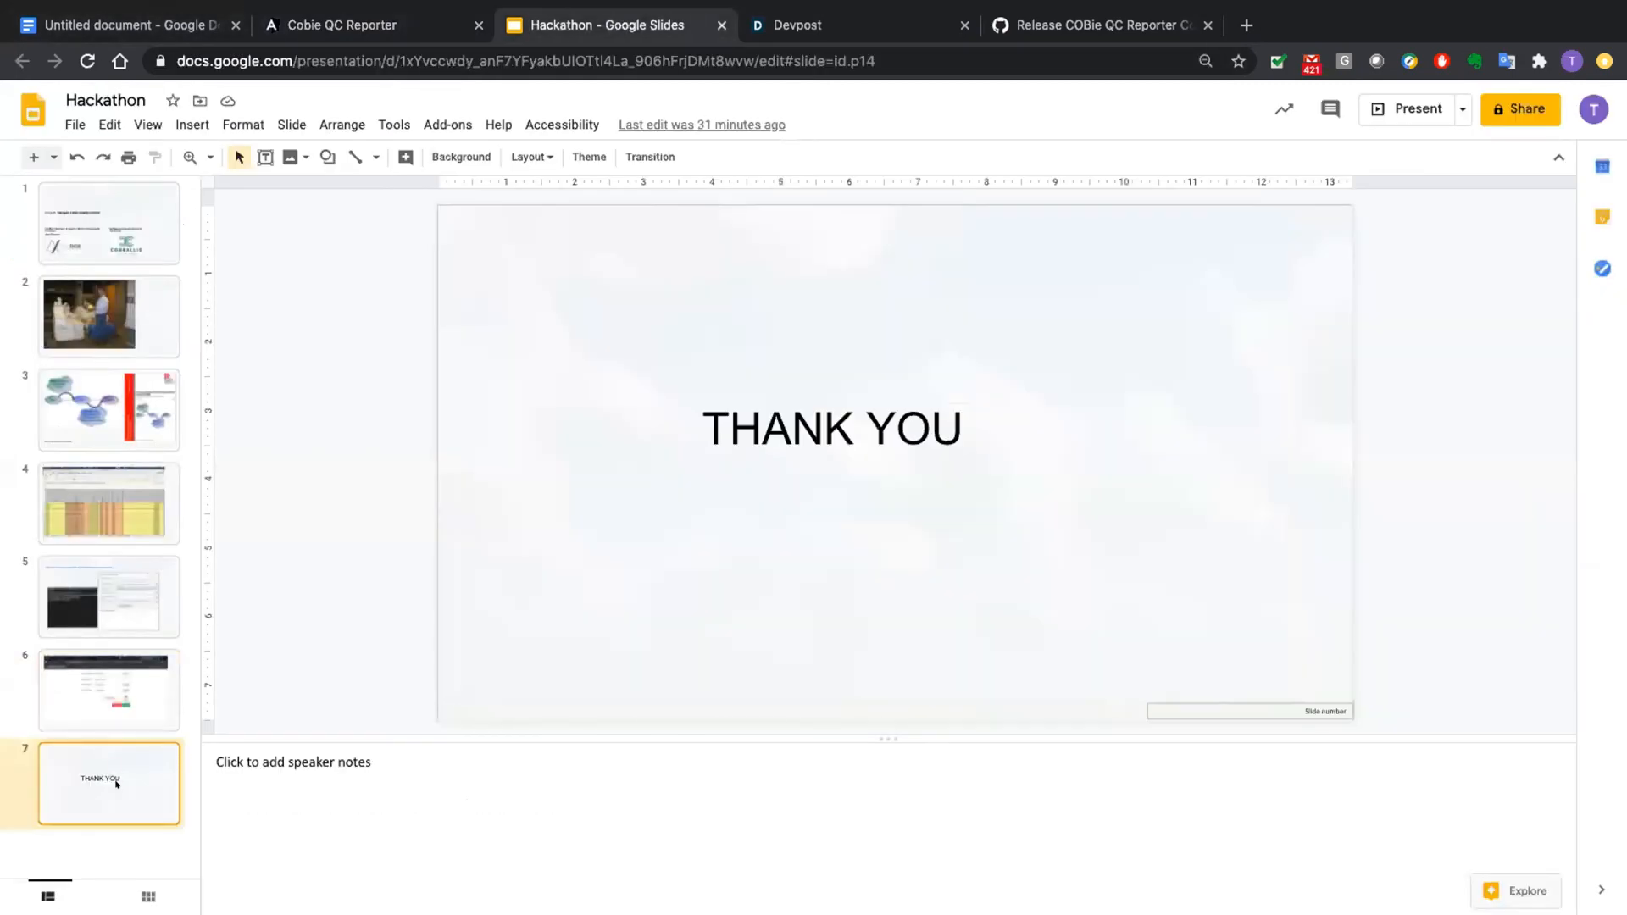